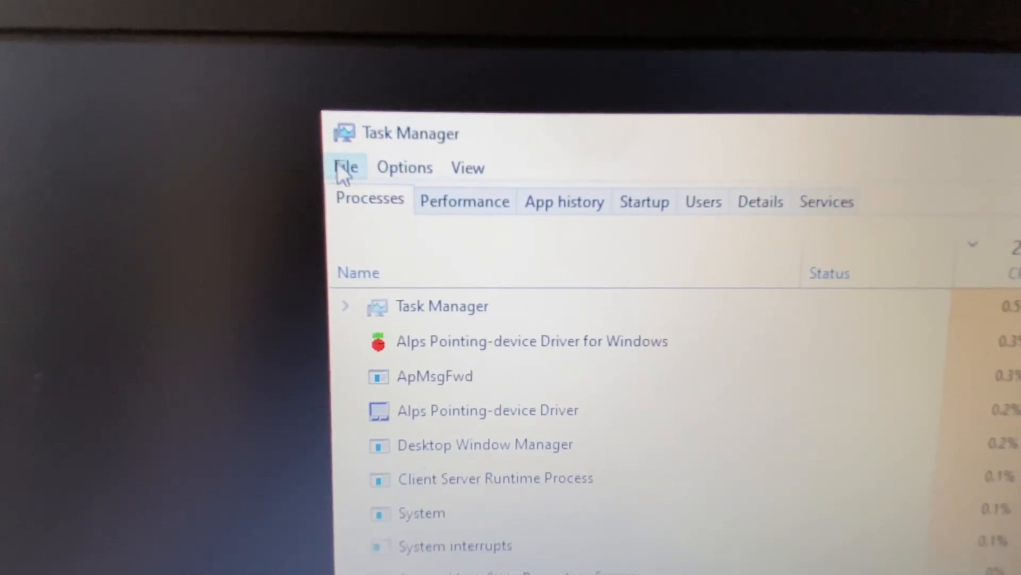
# Bring up the Create new task dialog from the File menu
pyautogui.click(346, 167)
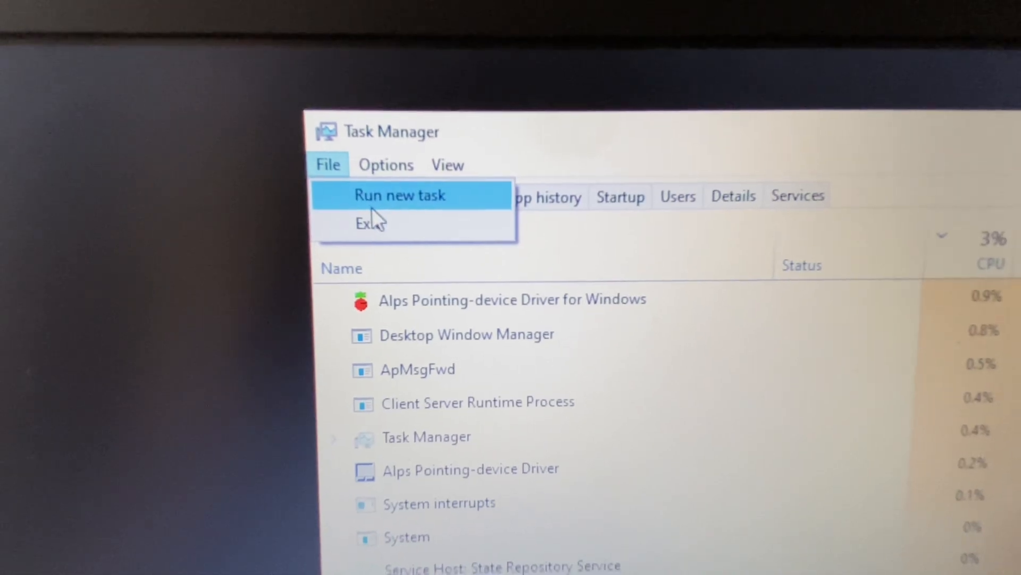
pyautogui.click(400, 194)
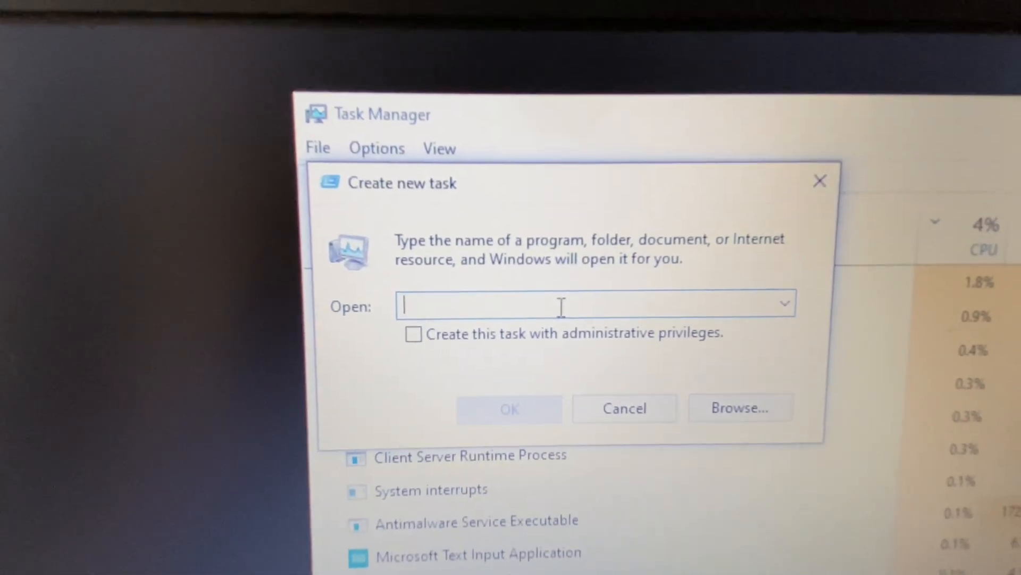
# Run explorer.exe to restore the desktop and taskbar, then close Task Manager
pyautogui.write('explorer.ex')
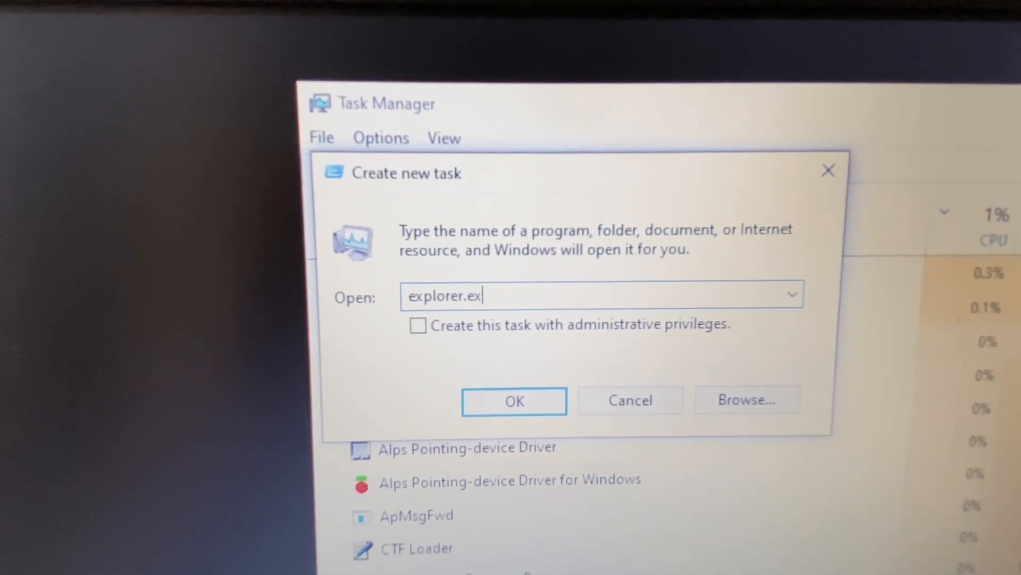
pyautogui.write('e')
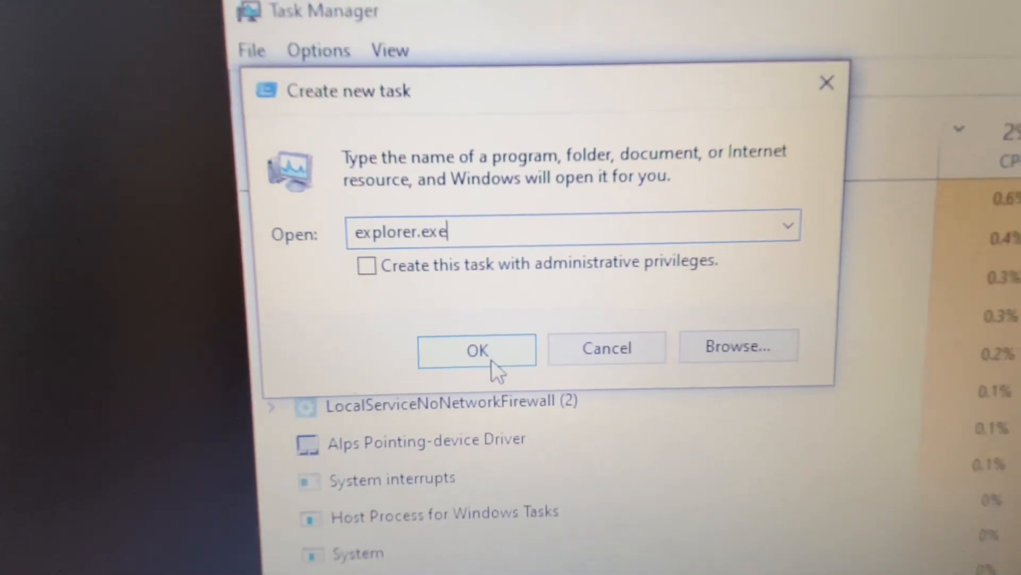
pyautogui.click(476, 350)
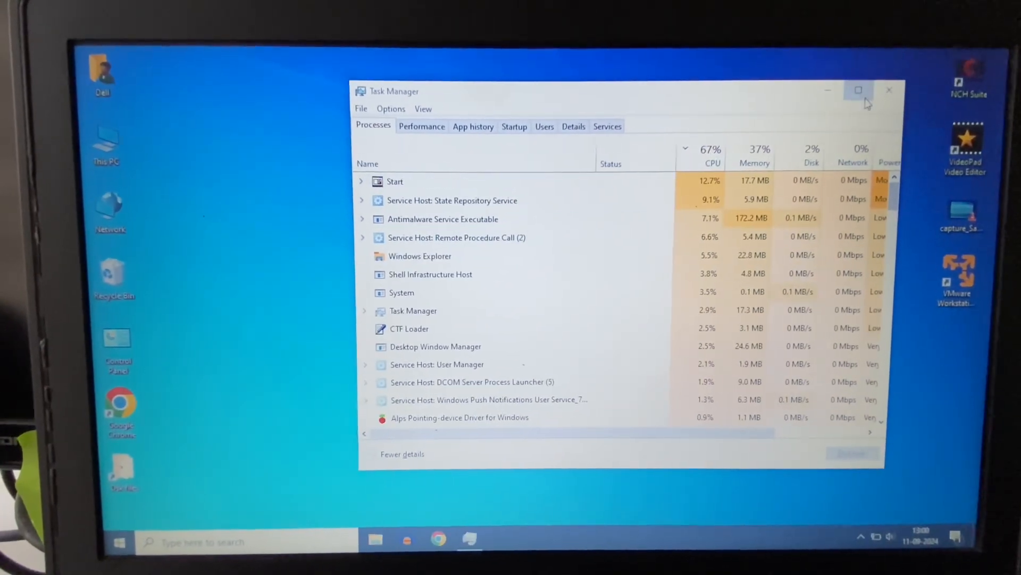
pyautogui.click(888, 90)
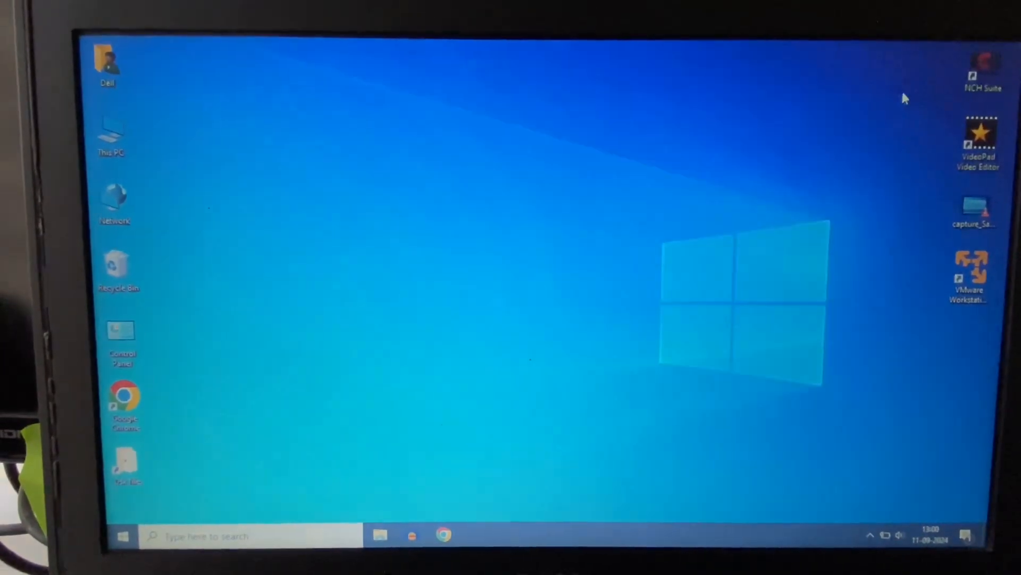